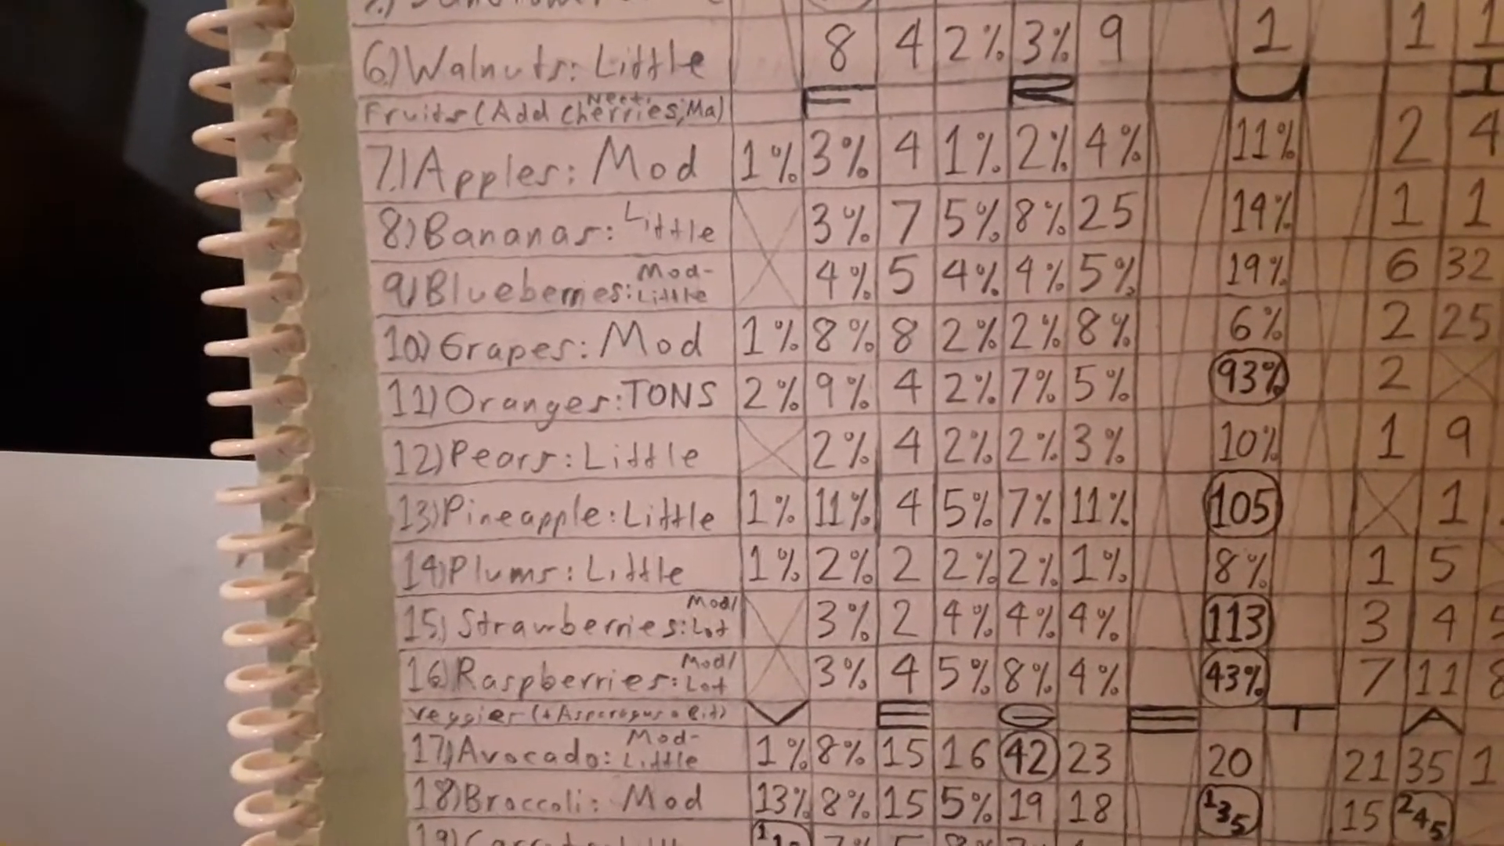
mouse_move(752, 423)
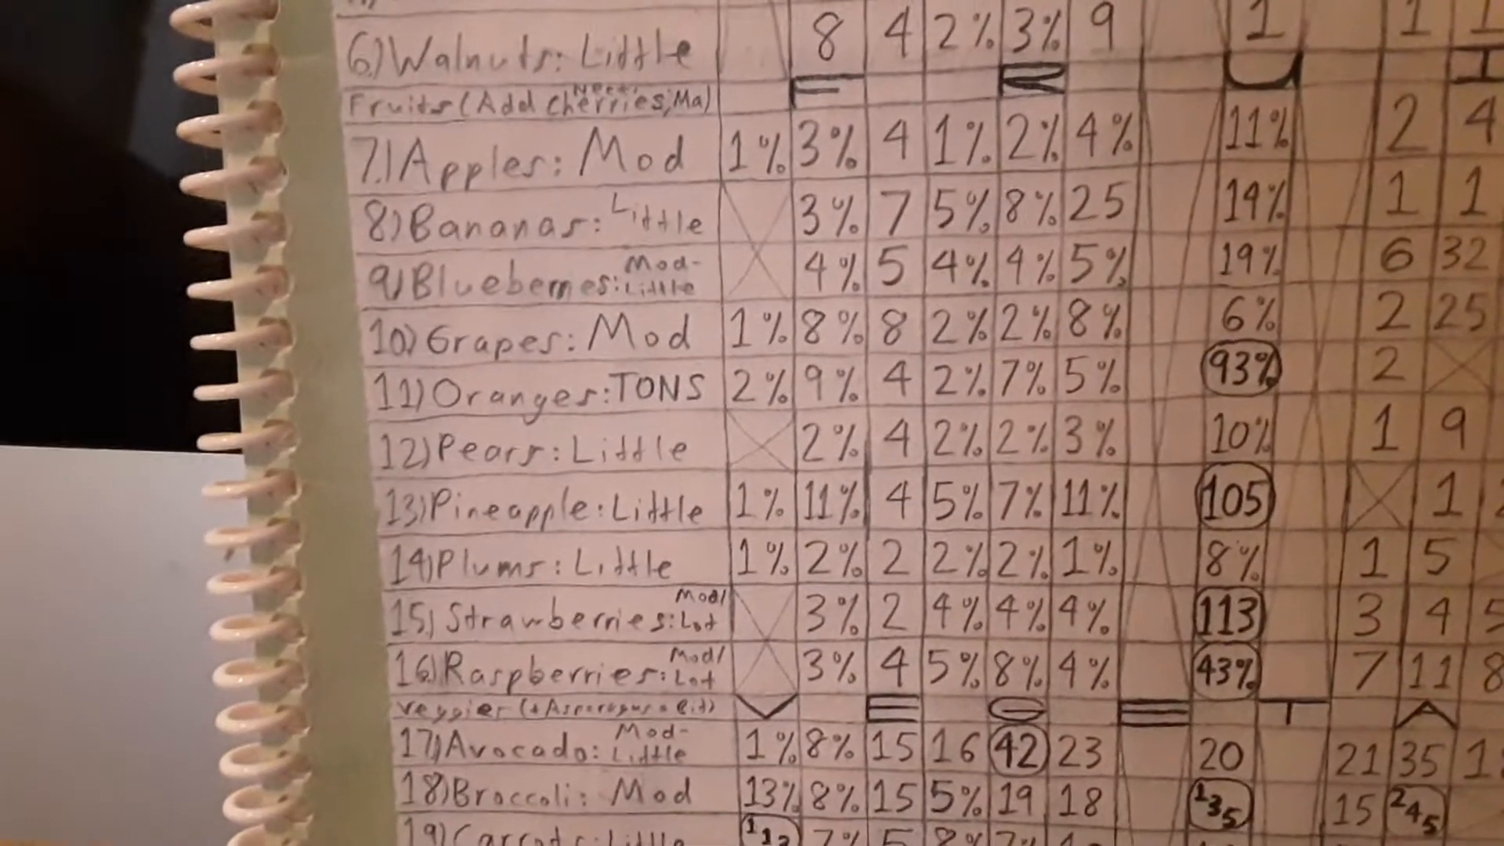